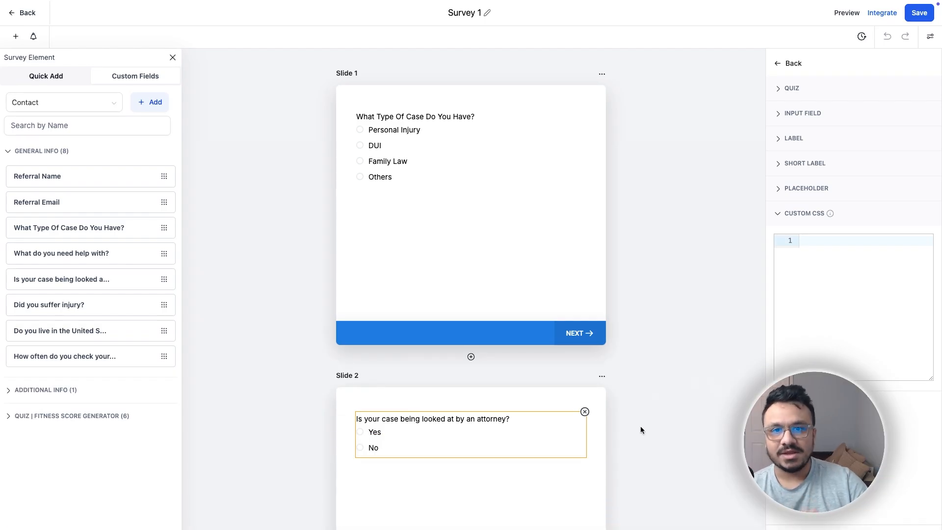
Scroll down the page to review the survey's case-type answer options.
{"action": "scroll", "scroll_direction": "down", "scroll_amount": 3}
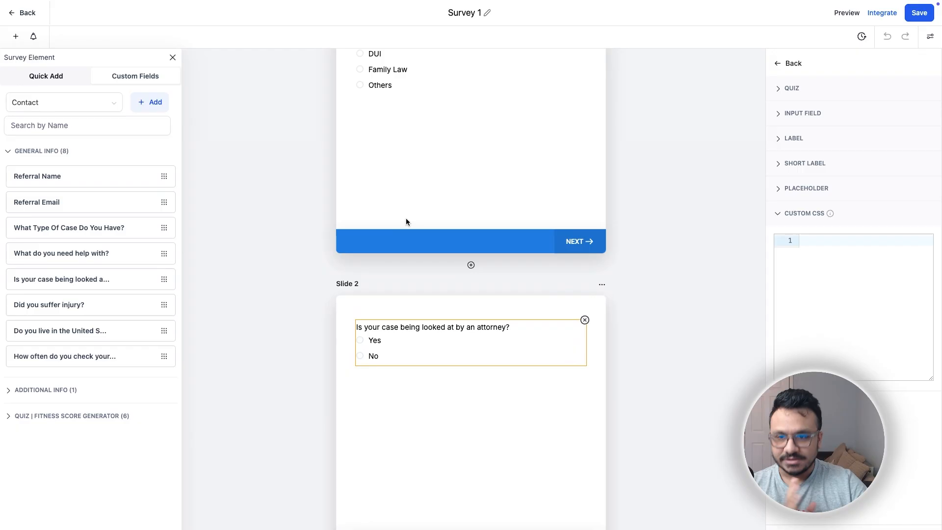
{"action": "scroll", "scroll_direction": "down", "scroll_amount": 3}
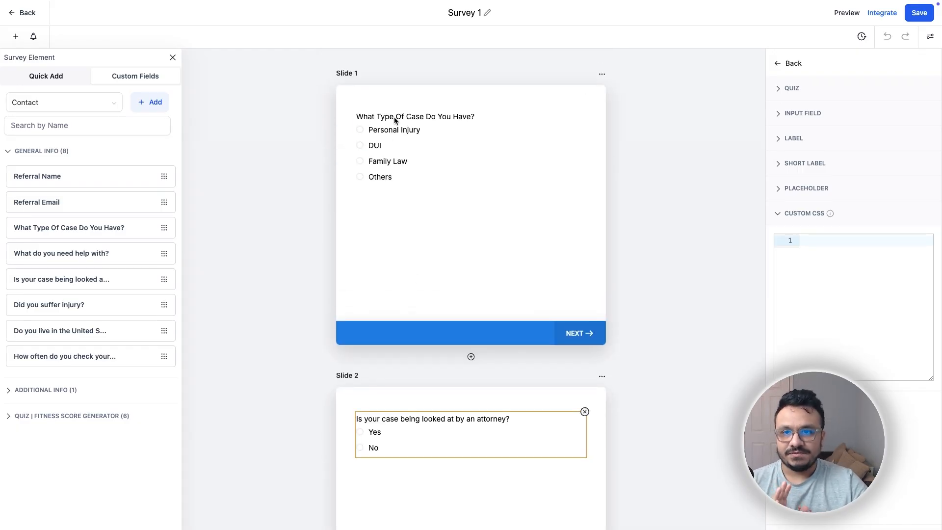
{"action": "scroll", "scroll_direction": "down", "scroll_amount": 3}
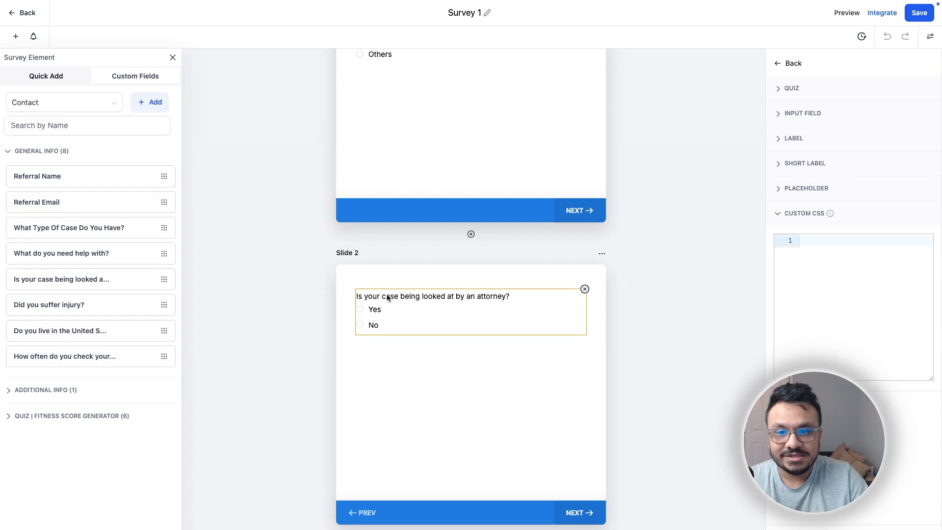
{"action": "scroll", "scroll_direction": "down", "scroll_amount": 3}
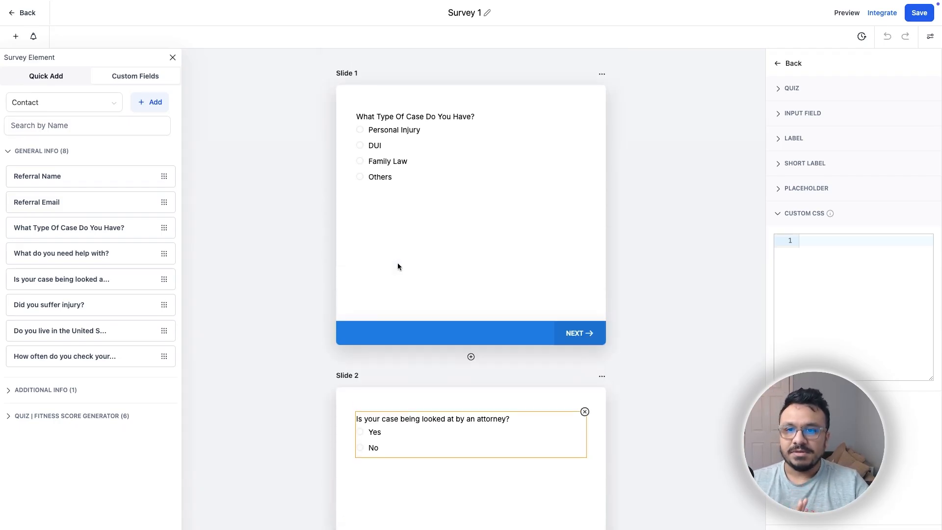
{"action": "mouse_move", "coordinate": [435, 139]}
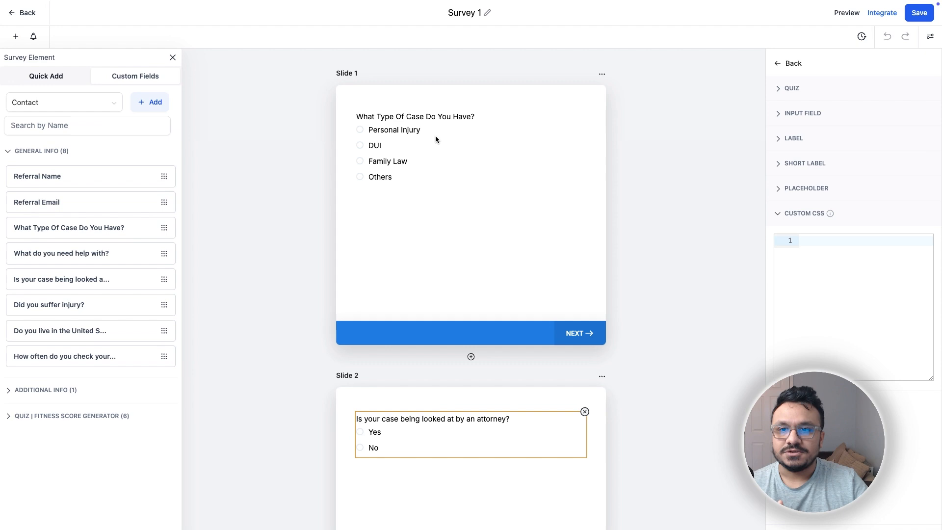
{"action": "mouse_move", "coordinate": [604, 25]}
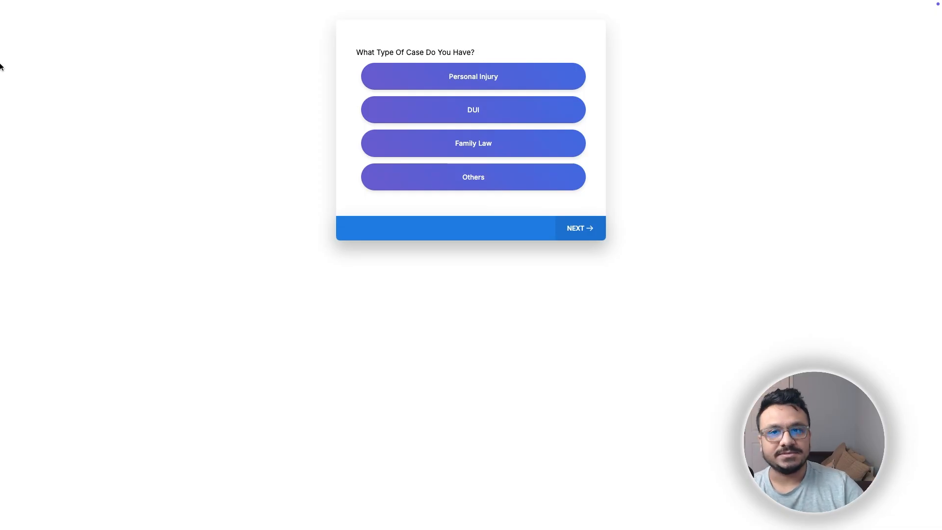
{"action": "mouse_move", "coordinate": [529, 146]}
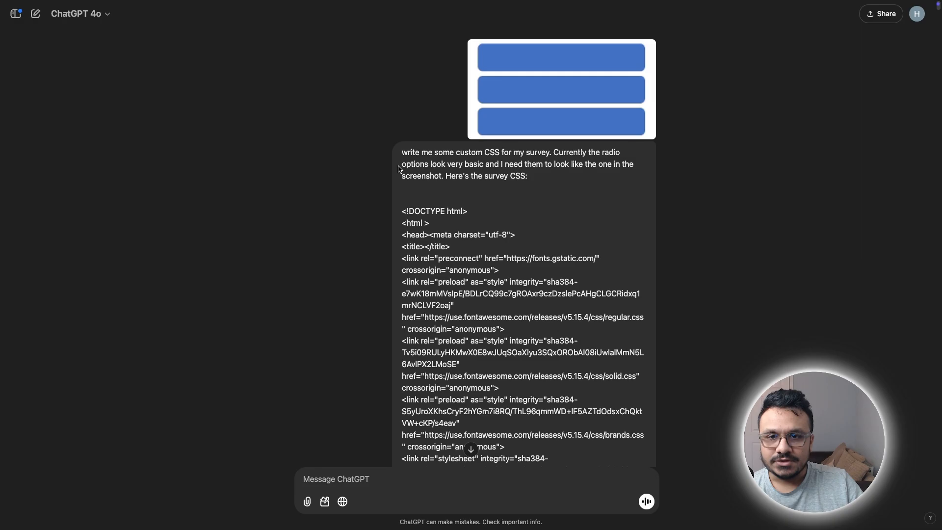
{"action": "mouse_move", "coordinate": [538, 142]}
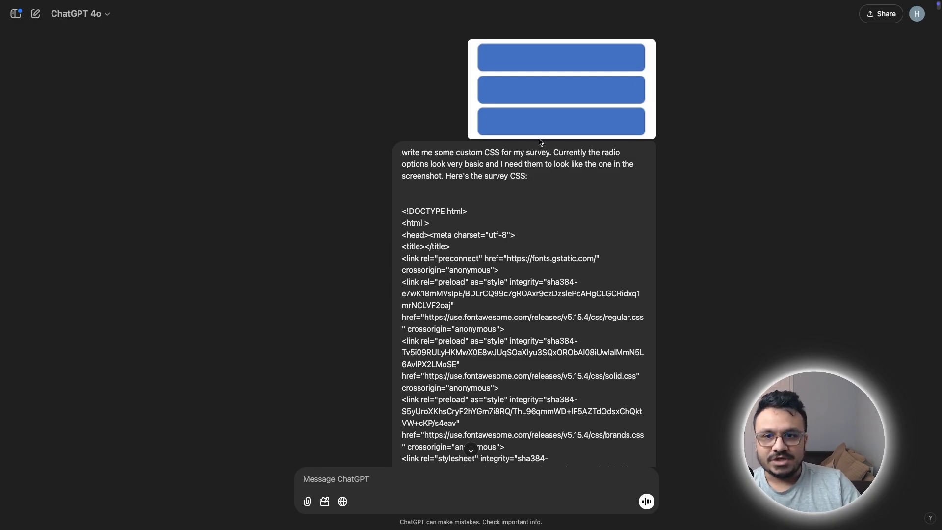
{"action": "mouse_move", "coordinate": [425, 160]}
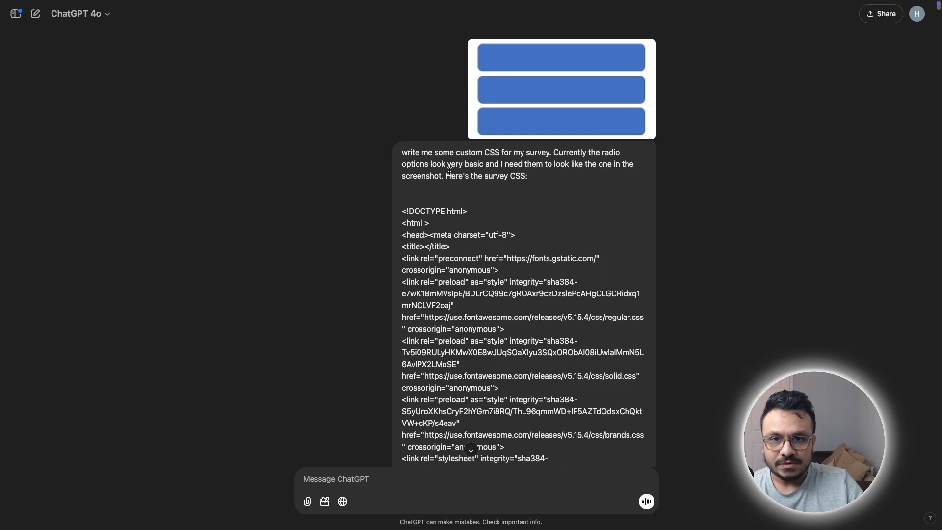
{"action": "mouse_move", "coordinate": [597, 174]}
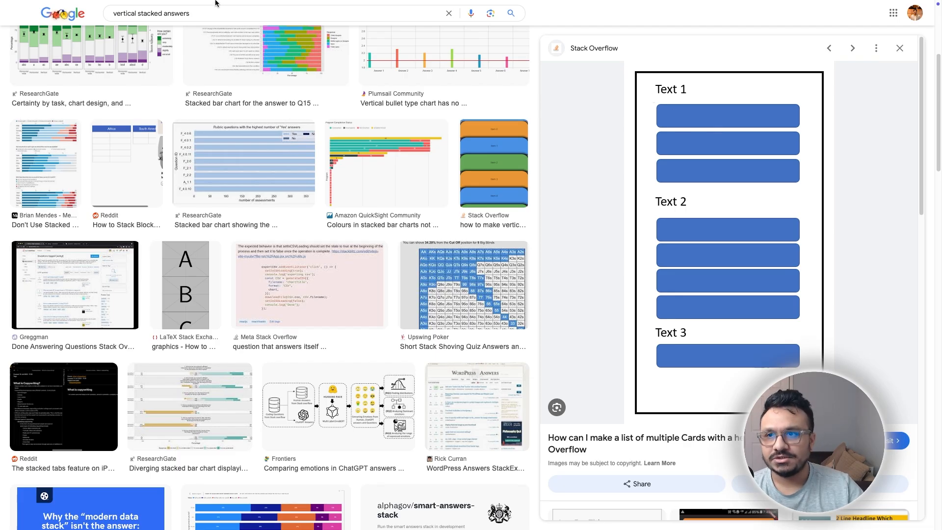
Return to the ChatGPT conversation tab.
{"action": "left_click", "coordinate": [204, 11]}
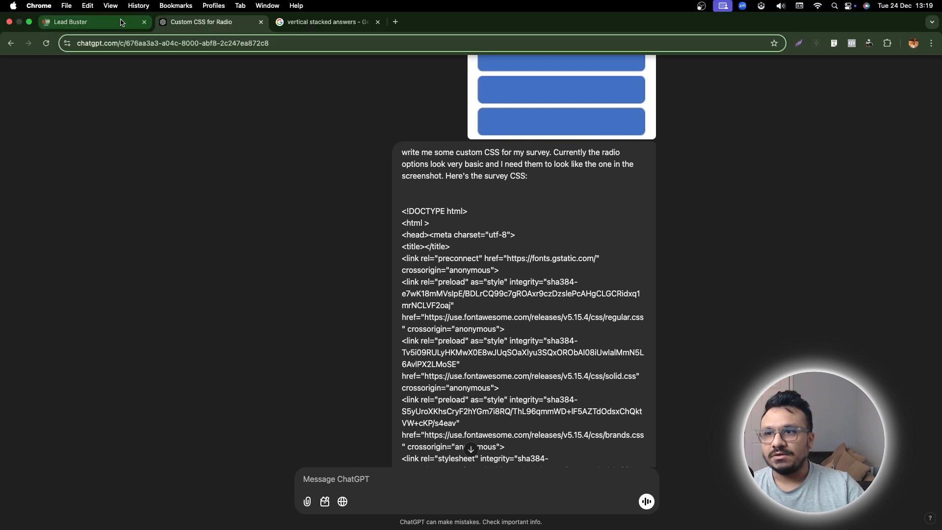
From the Lead Buster builder, open the survey's live link and view its page source.
{"action": "left_click", "coordinate": [881, 12]}
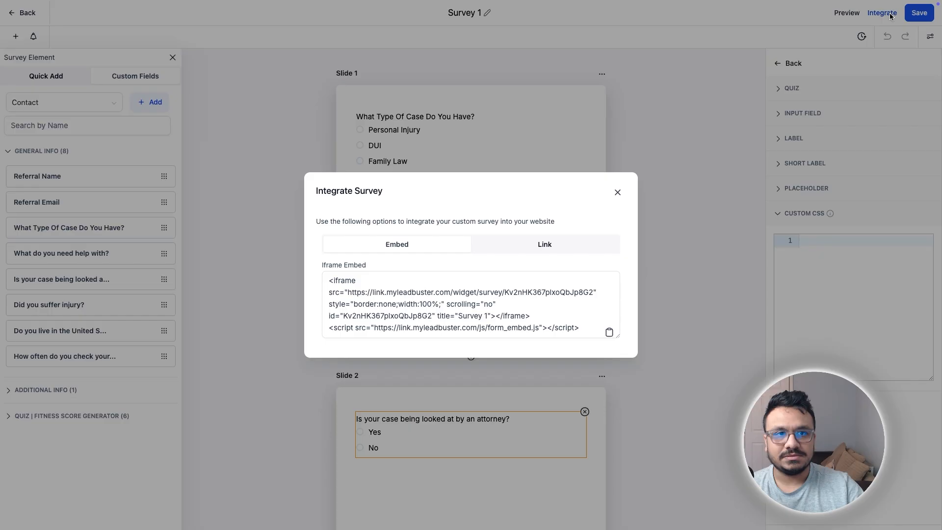
{"action": "left_click", "coordinate": [202, 10]}
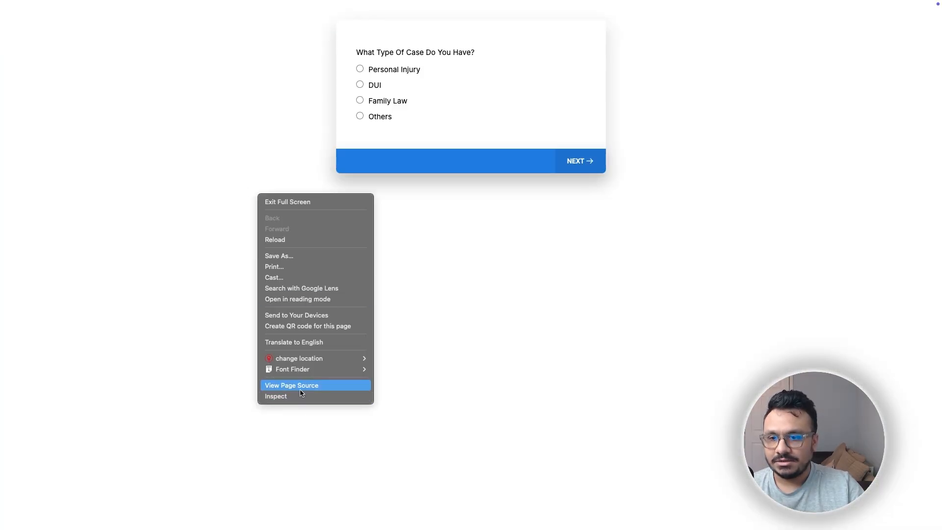
{"action": "left_click", "coordinate": [291, 385]}
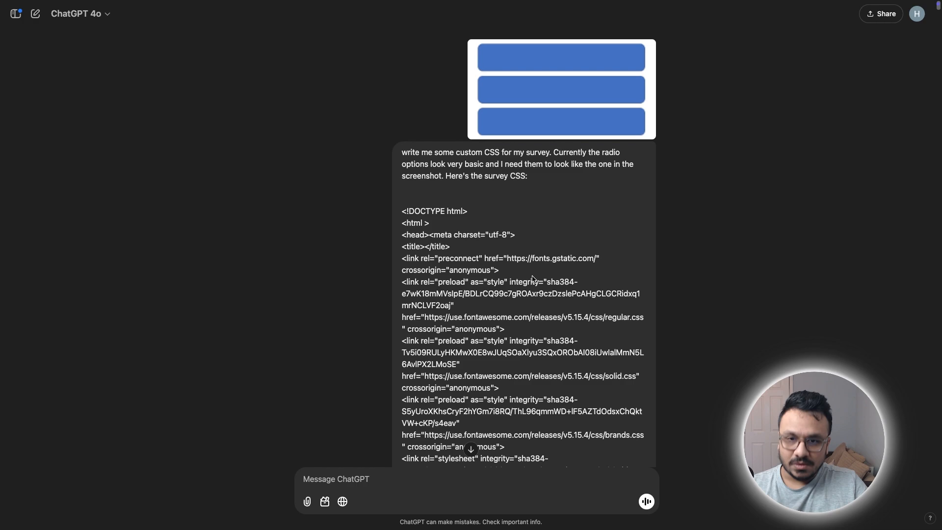
Scroll through the survey page source pasted into the ChatGPT custom CSS message.
{"action": "scroll", "scroll_direction": "down", "scroll_amount": 3}
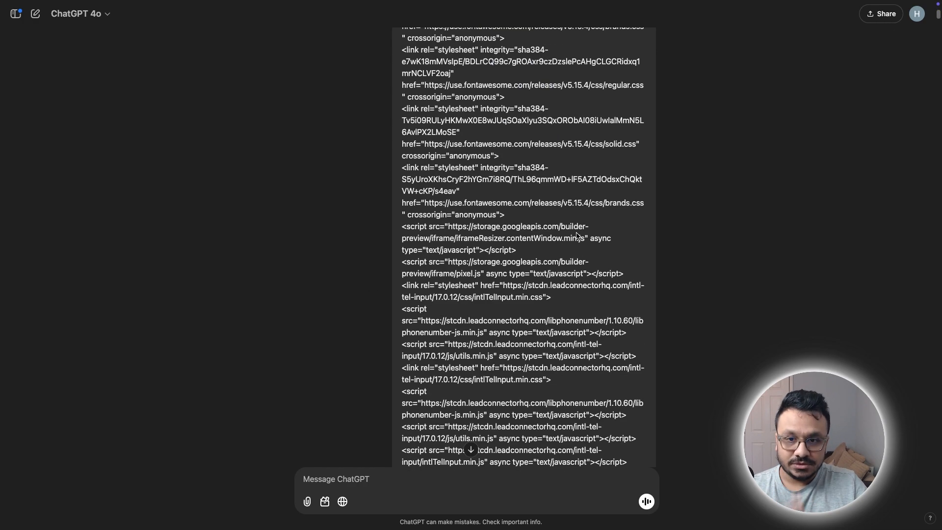
{"action": "scroll", "scroll_direction": "down", "scroll_amount": 3}
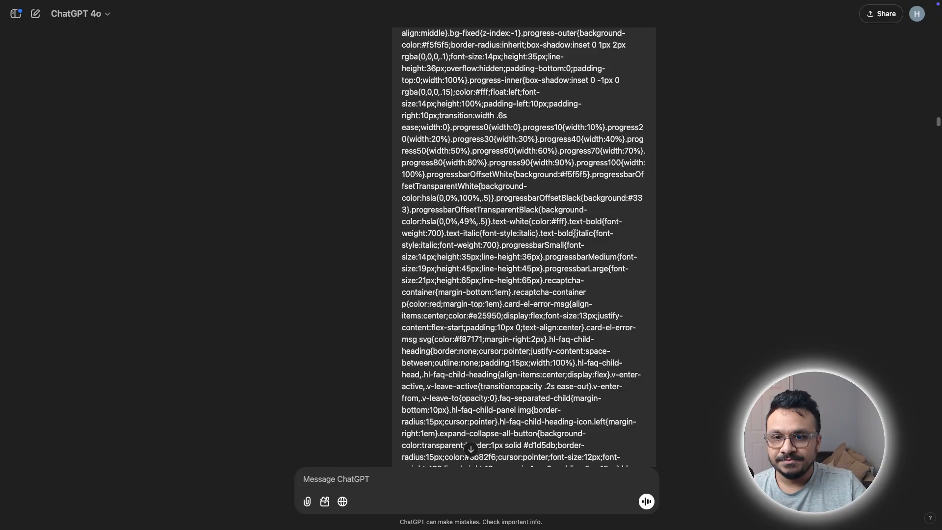
{"action": "scroll", "scroll_direction": "down", "scroll_amount": 3}
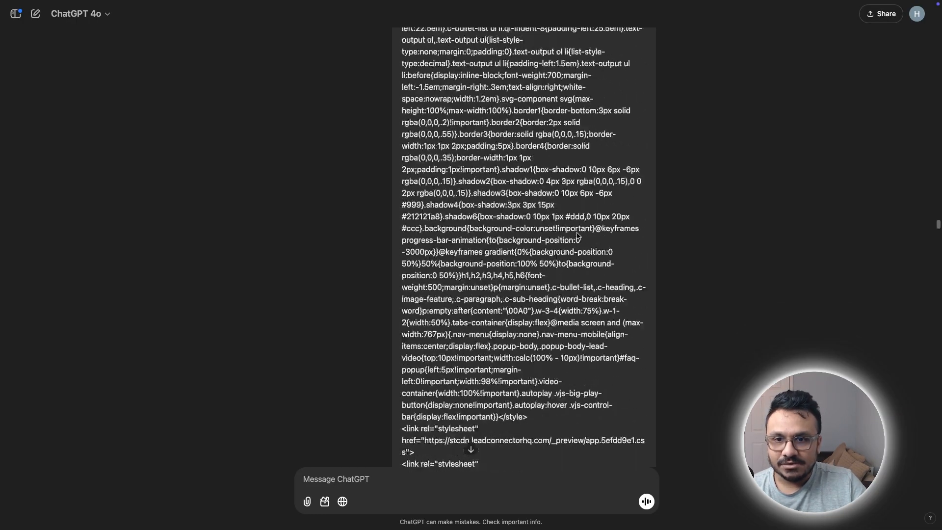
{"action": "scroll", "scroll_direction": "down", "scroll_amount": 3}
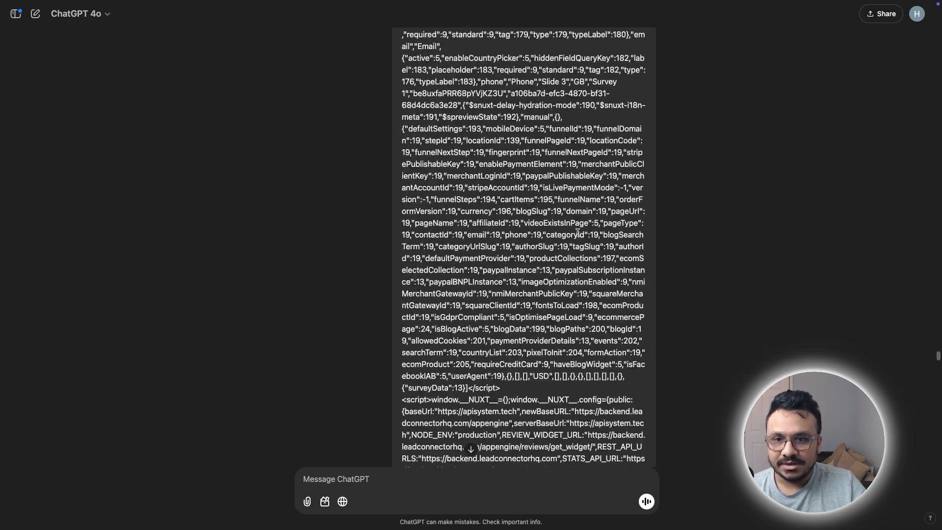
{"action": "scroll", "scroll_direction": "down", "scroll_amount": 3}
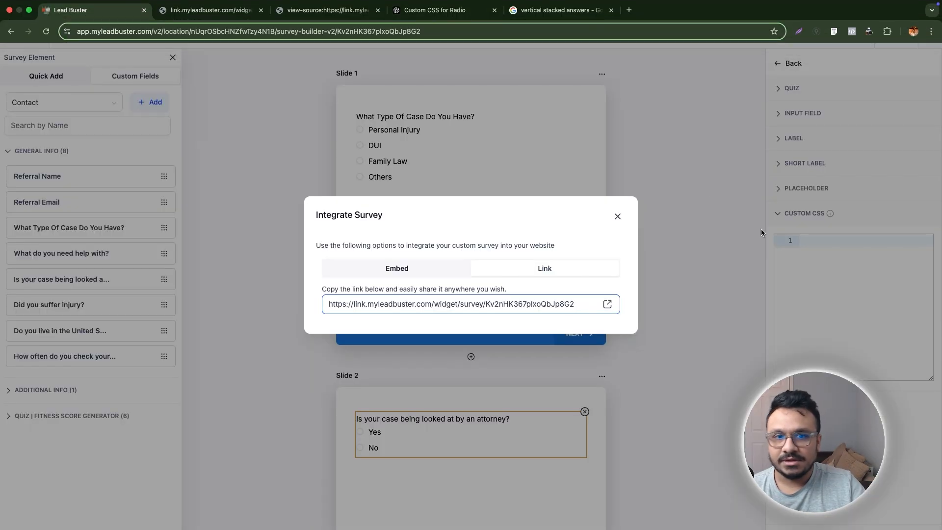
Close the Integrate dialog, save the CSS, and preview by selecting Personal Injury.
{"action": "left_click", "coordinate": [617, 216]}
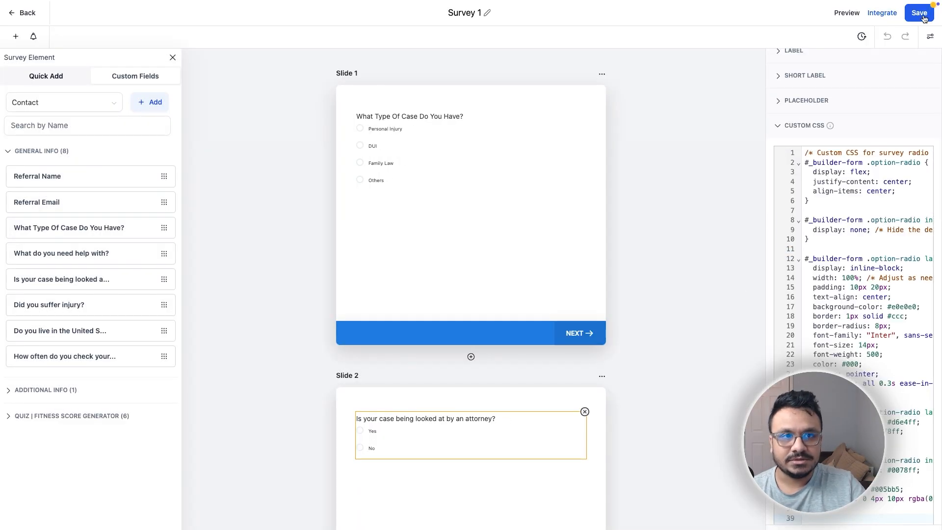
{"action": "left_click", "coordinate": [918, 12]}
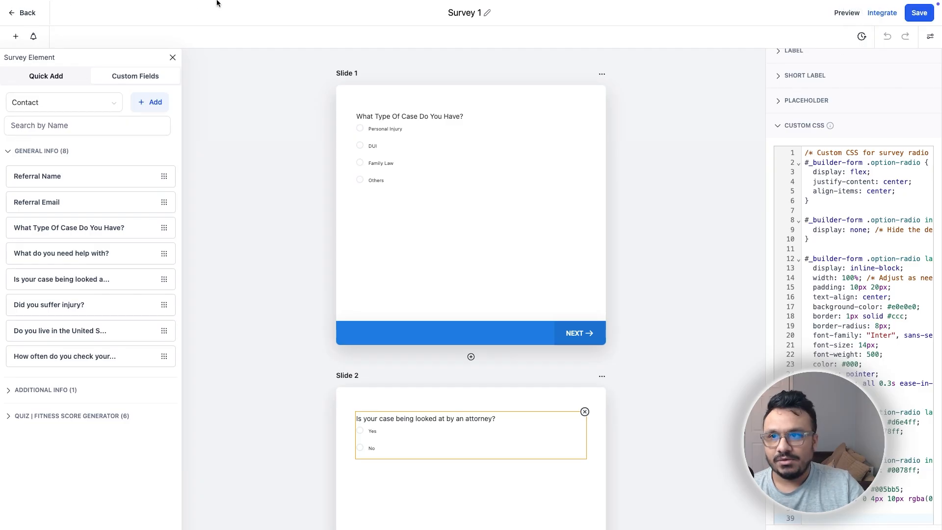
{"action": "left_click", "coordinate": [845, 12]}
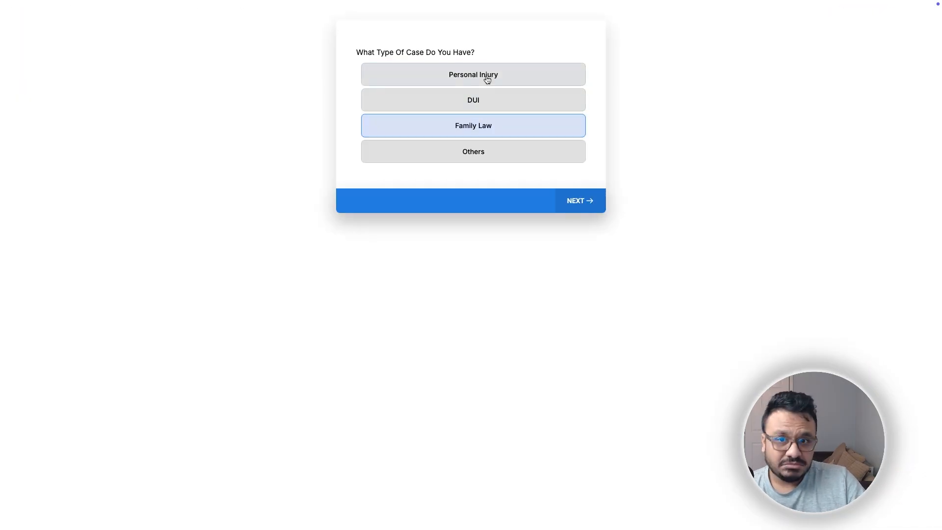
{"action": "left_click", "coordinate": [473, 74]}
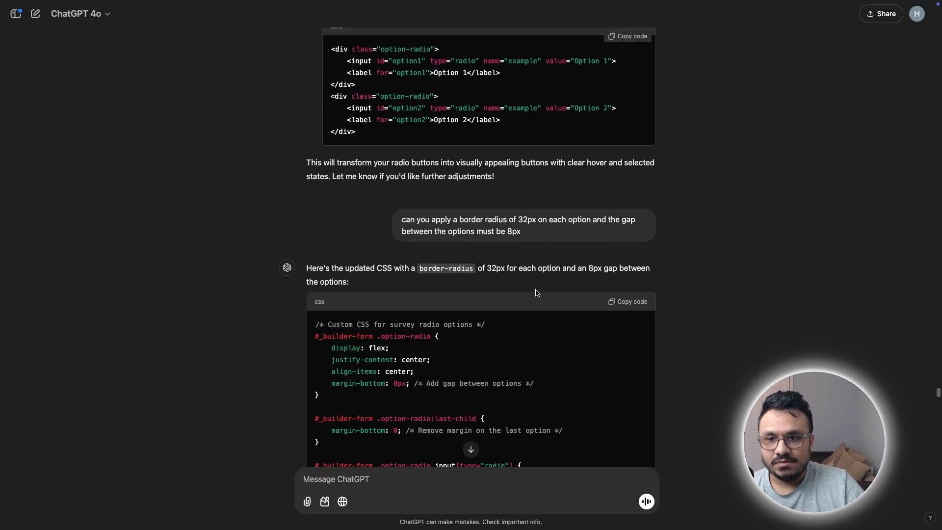
Request a blue gradient reversing on hover and sky blue when active, then read the CSS reply.
{"action": "scroll", "scroll_direction": "down", "scroll_amount": 3}
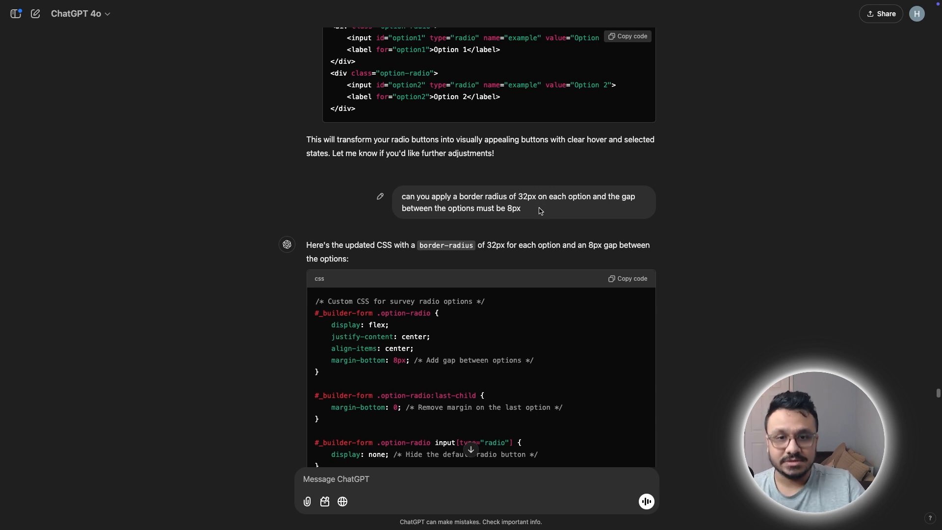
{"action": "mouse_move", "coordinate": [505, 222]}
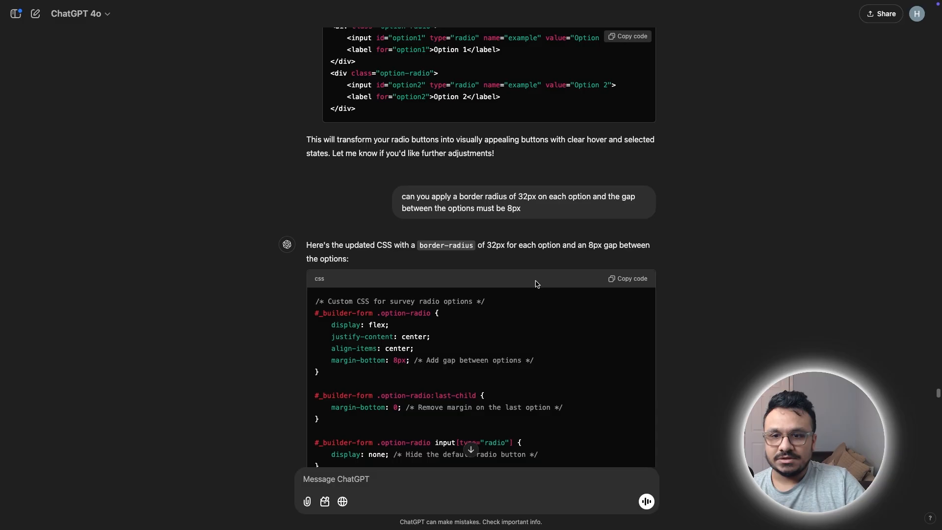
{"action": "left_click", "coordinate": [626, 278]}
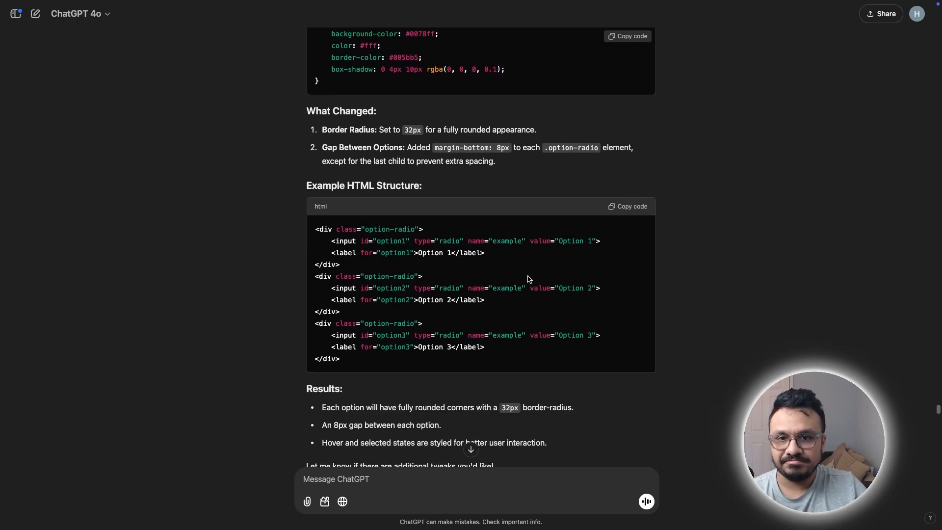
{"action": "scroll", "scroll_direction": "down", "scroll_amount": 3}
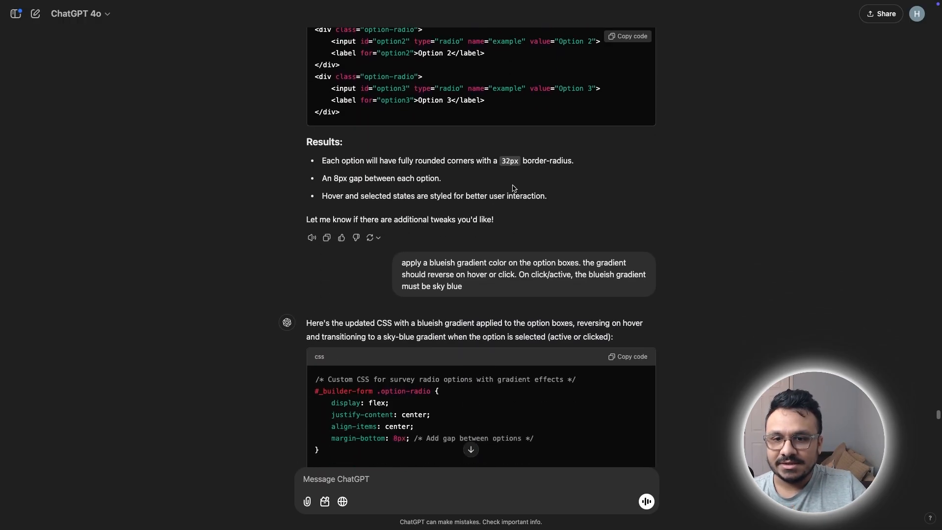
{"action": "scroll", "scroll_direction": "down", "scroll_amount": 3}
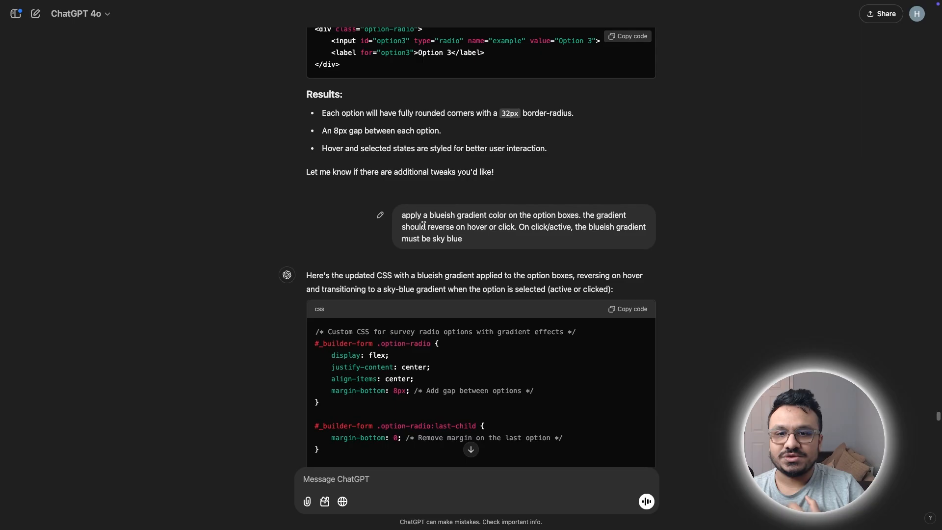
{"action": "mouse_move", "coordinate": [557, 235]}
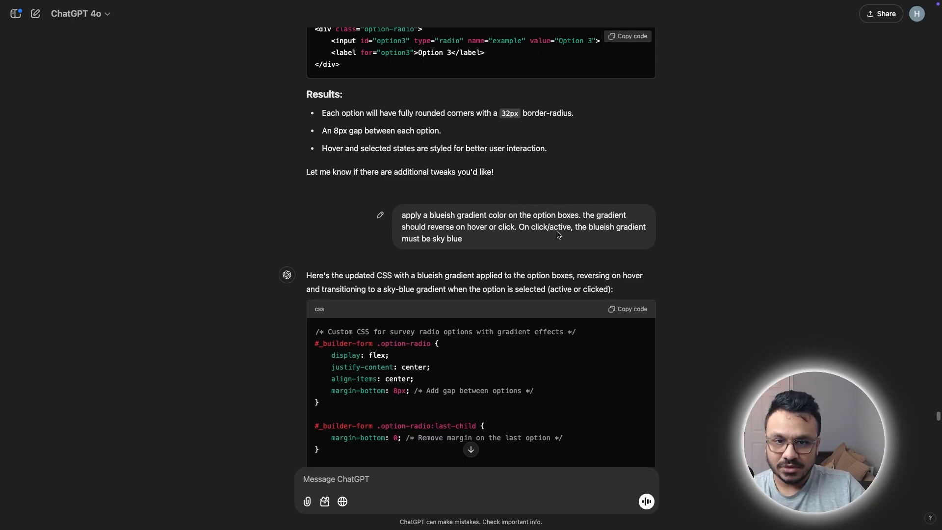
{"action": "mouse_move", "coordinate": [465, 237]}
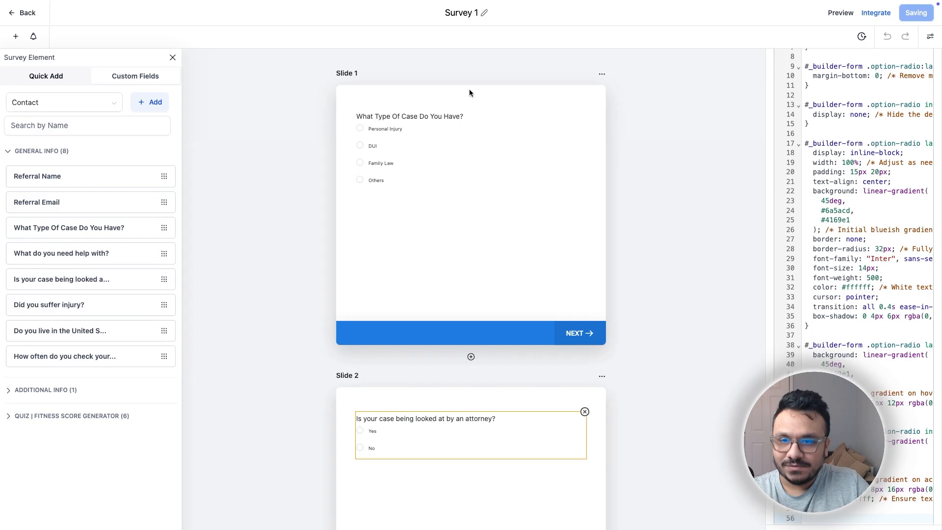
Preview the gradient-styled survey and select Personal Injury to check its sky-blue state.
{"action": "left_click", "coordinate": [840, 13]}
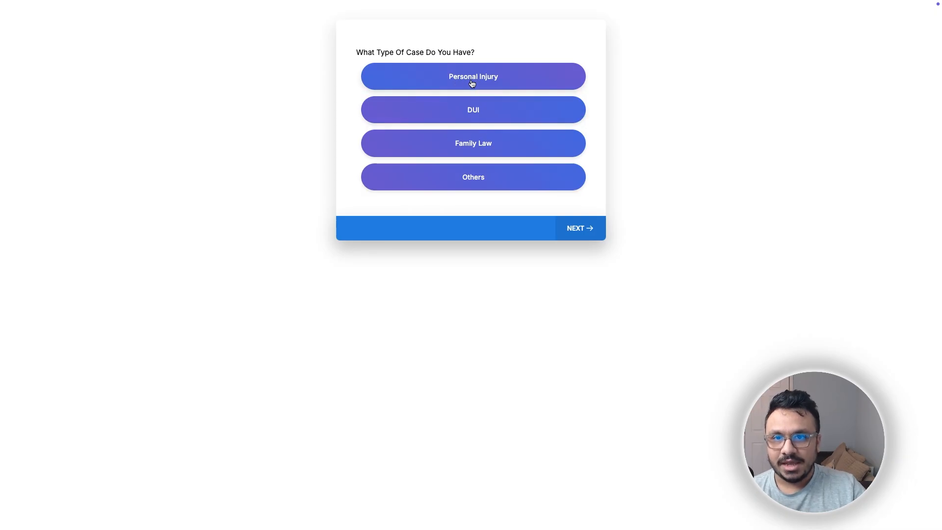
{"action": "left_click", "coordinate": [473, 76]}
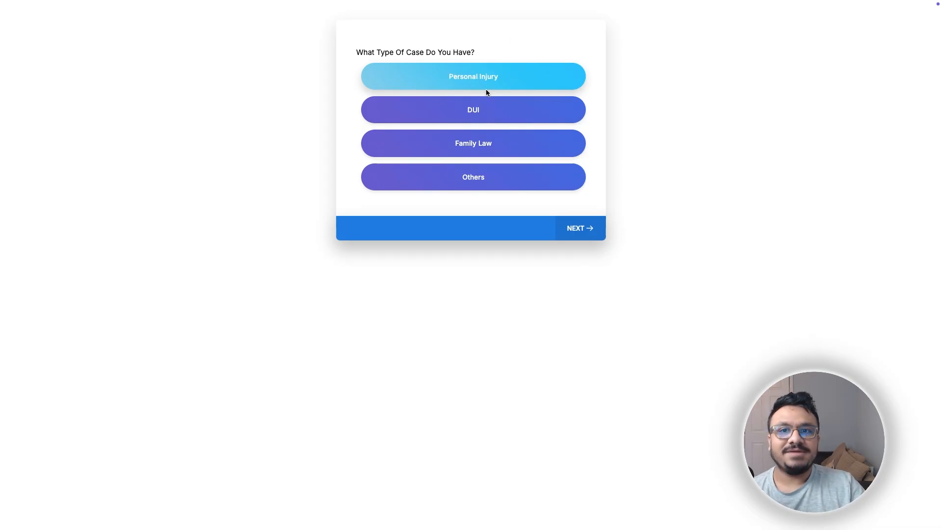
{"action": "mouse_move", "coordinate": [518, 78]}
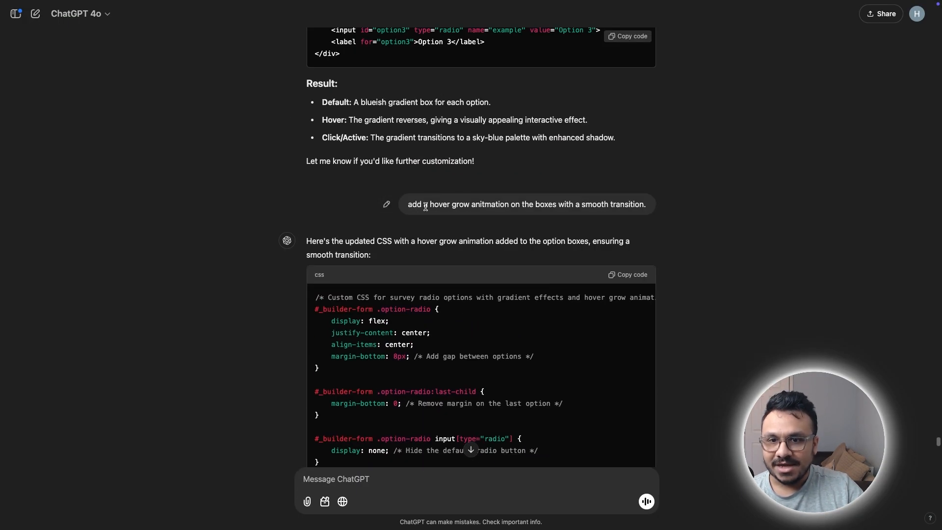
{"action": "mouse_move", "coordinate": [508, 222]}
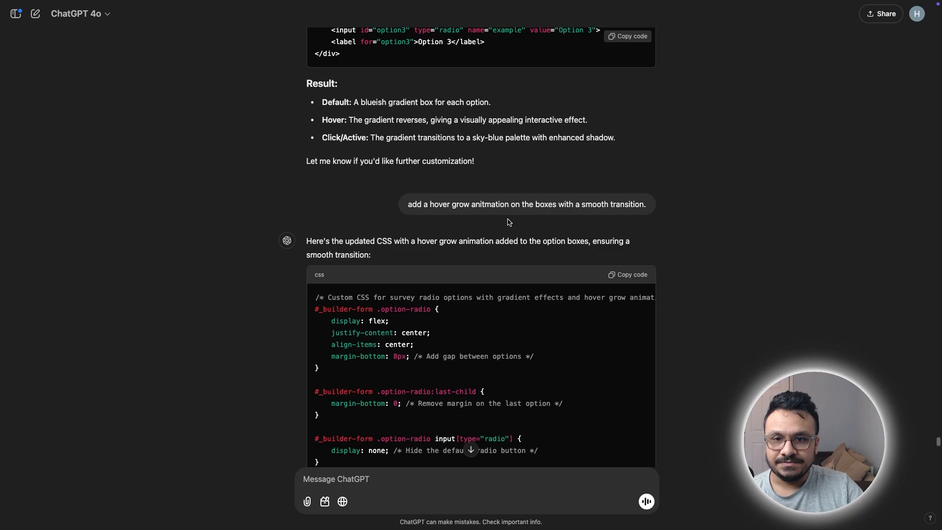
Copy the returned hover-grow animation CSS and scroll past the code block.
{"action": "left_click", "coordinate": [628, 275]}
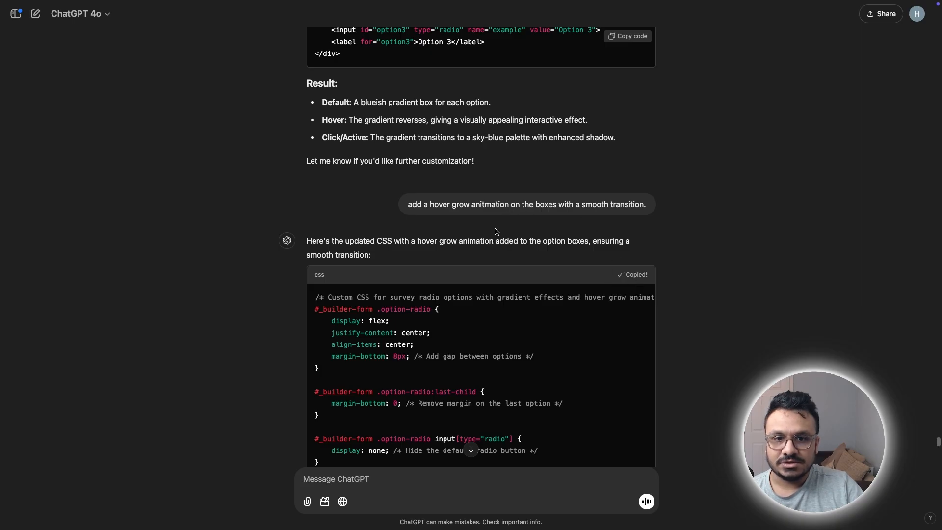
{"action": "scroll", "scroll_direction": "down", "scroll_amount": 3}
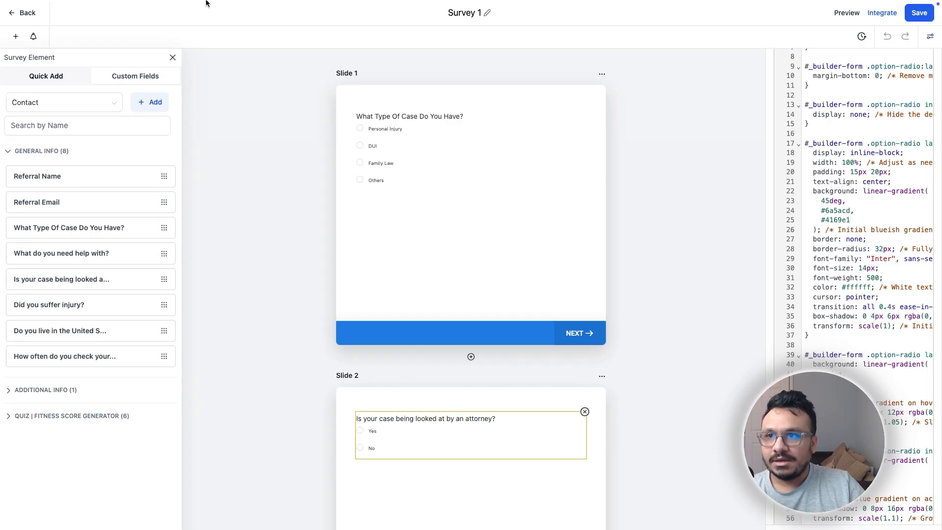
Preview the survey and select Personal Injury to test the hover-grow pills.
{"action": "left_click", "coordinate": [845, 13]}
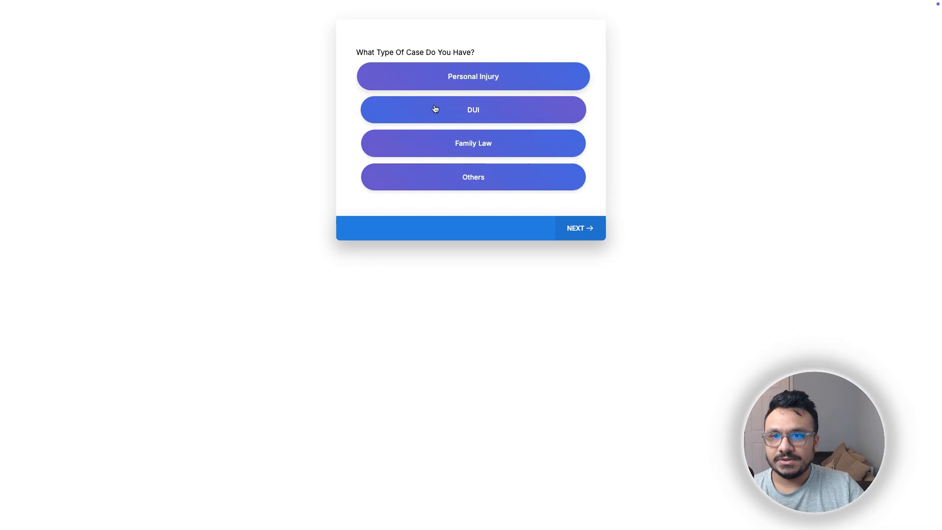
{"action": "mouse_move", "coordinate": [430, 81]}
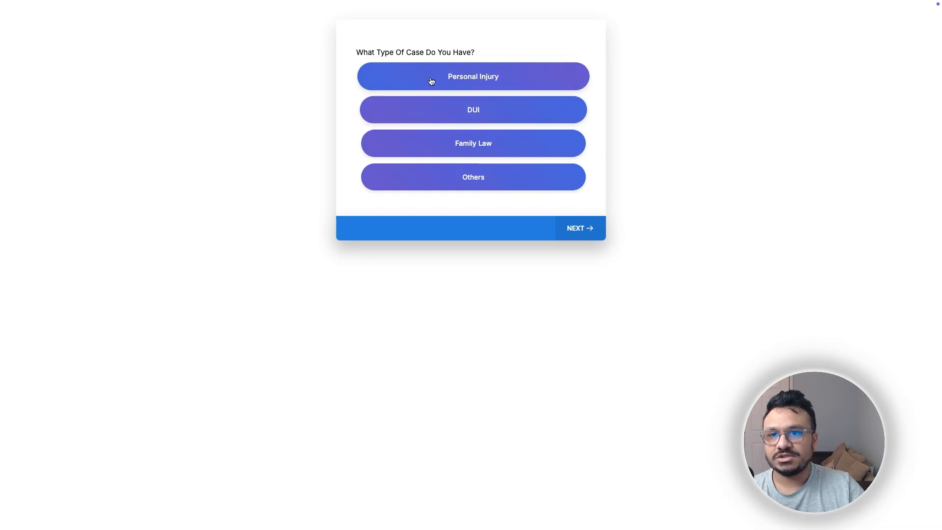
{"action": "mouse_move", "coordinate": [508, 118]}
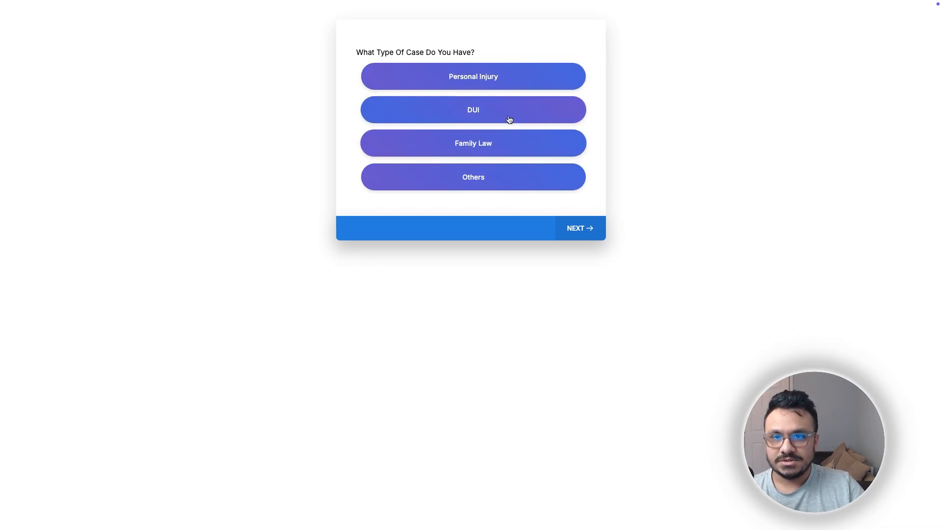
{"action": "left_click", "coordinate": [472, 76]}
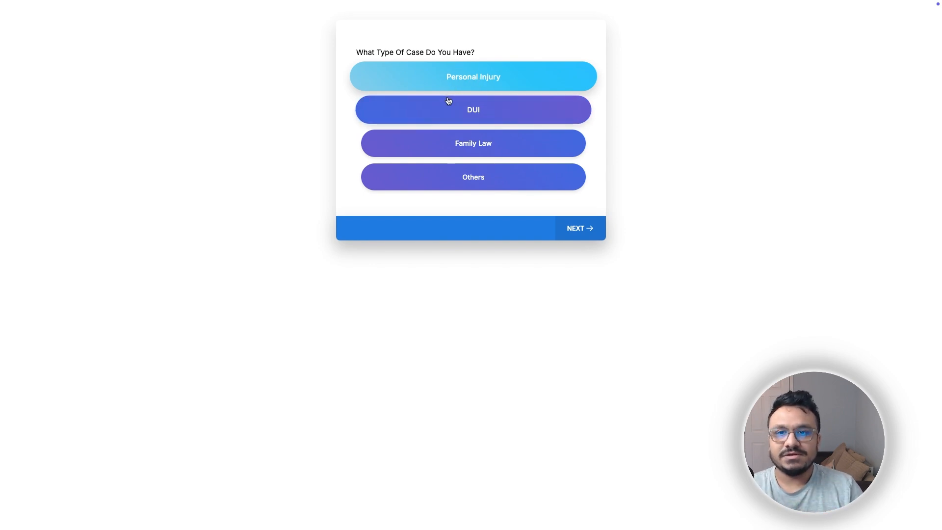
{"action": "mouse_move", "coordinate": [533, 85]}
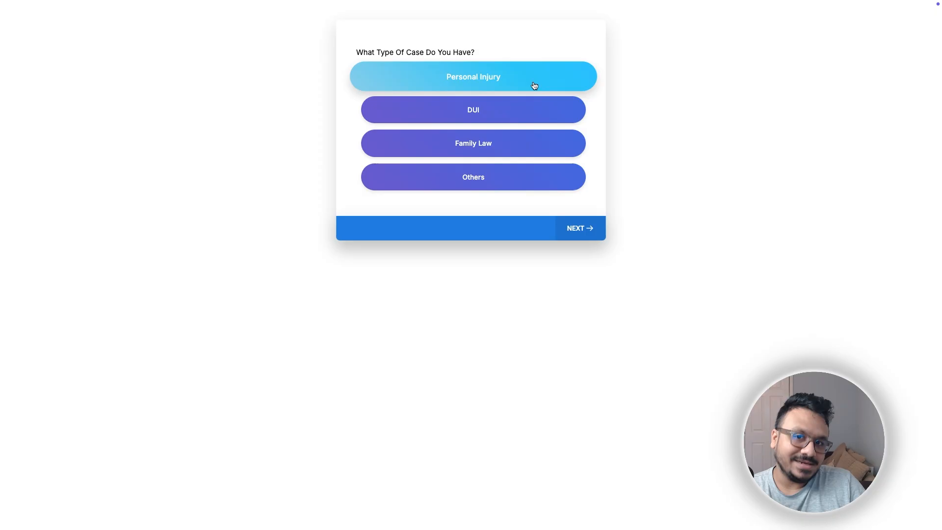
{"action": "mouse_move", "coordinate": [531, 80]}
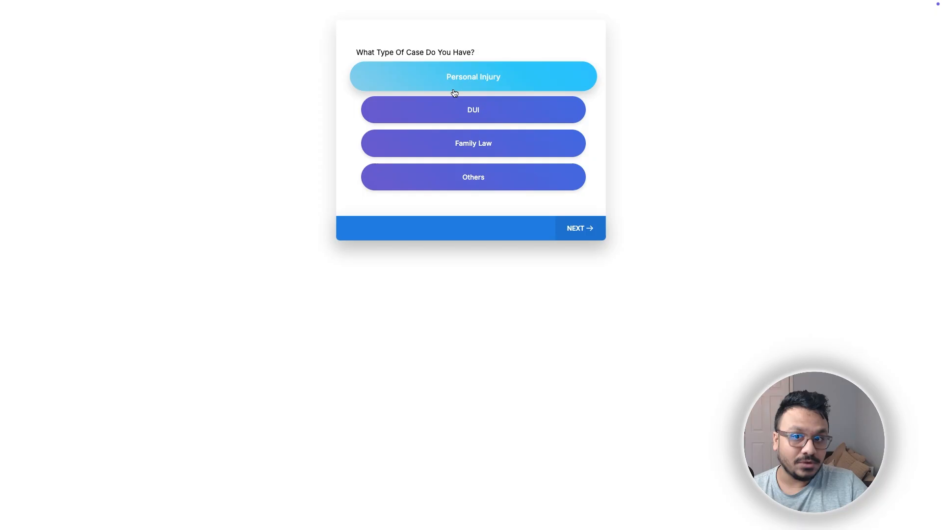
{"action": "mouse_move", "coordinate": [444, 100]}
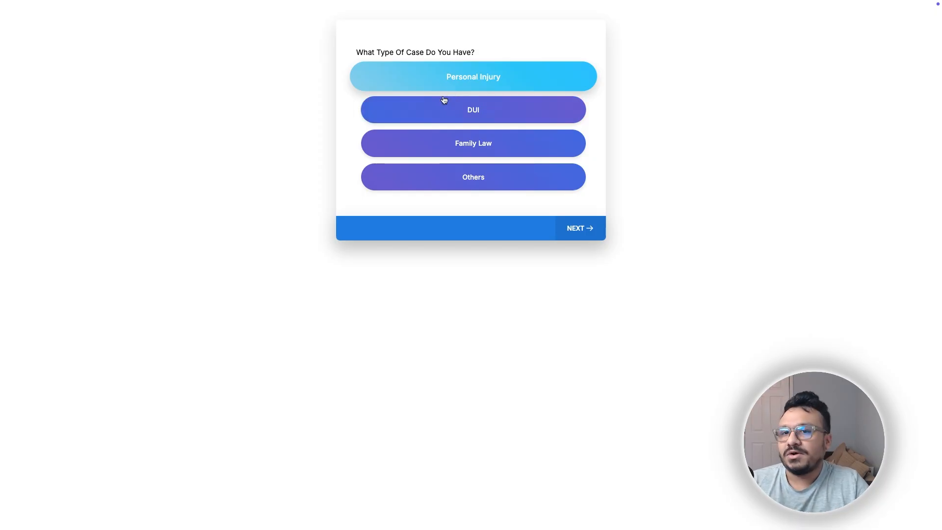
{"action": "mouse_move", "coordinate": [521, 59]}
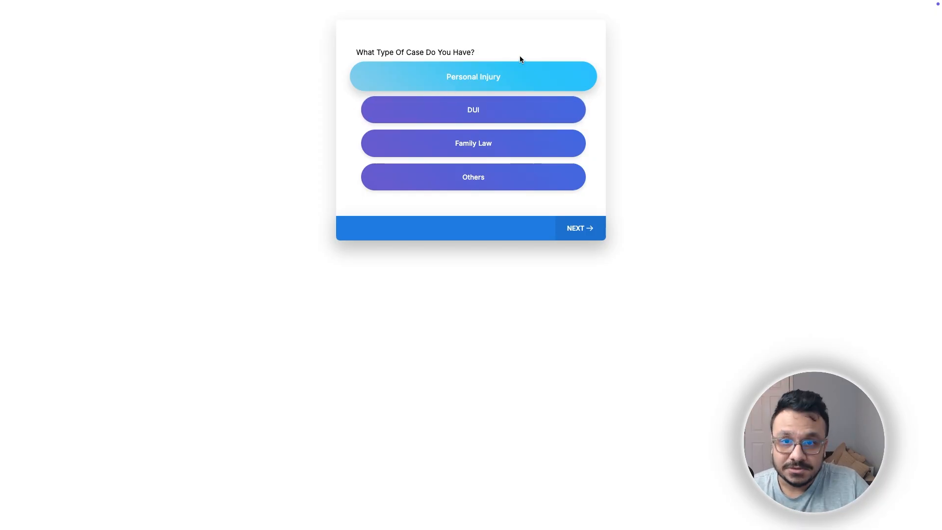
{"action": "mouse_move", "coordinate": [532, 56]}
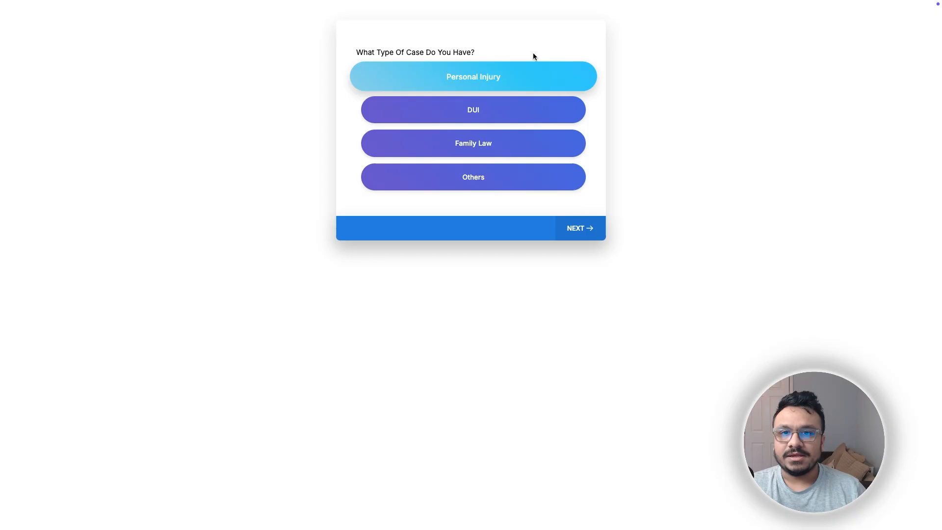
{"action": "mouse_move", "coordinate": [521, 49]}
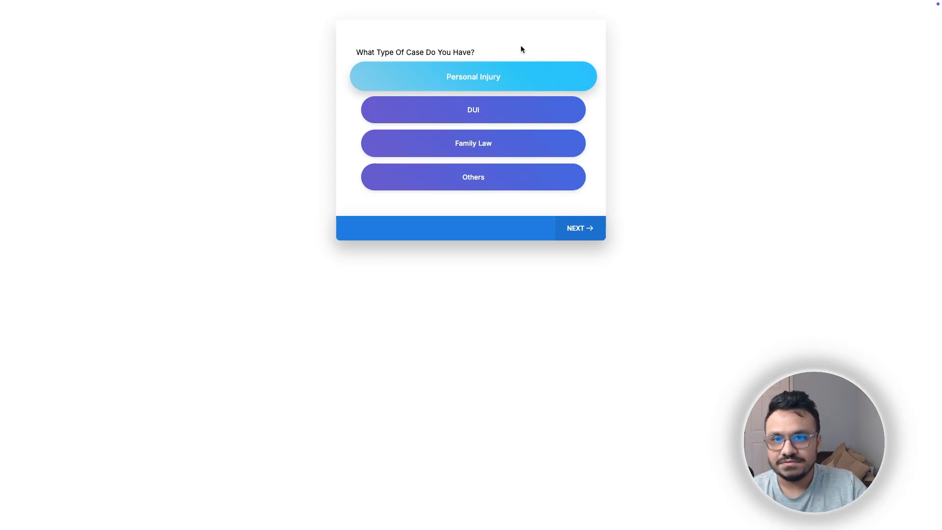
{"action": "mouse_move", "coordinate": [209, 110]}
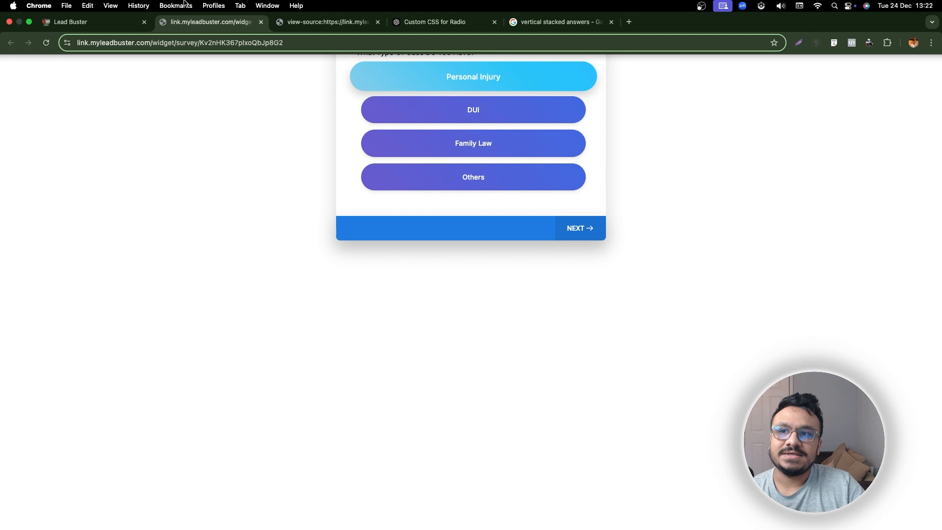
Switch to the ChatGPT chat and scroll through the first prompt's pasted survey code.
{"action": "left_click", "coordinate": [433, 21]}
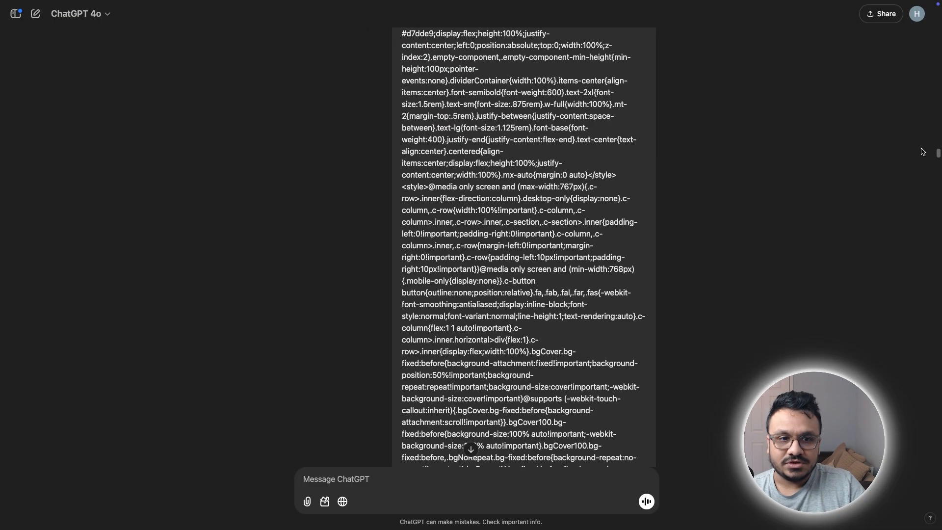
{"action": "scroll", "scroll_direction": "up", "scroll_amount": 3}
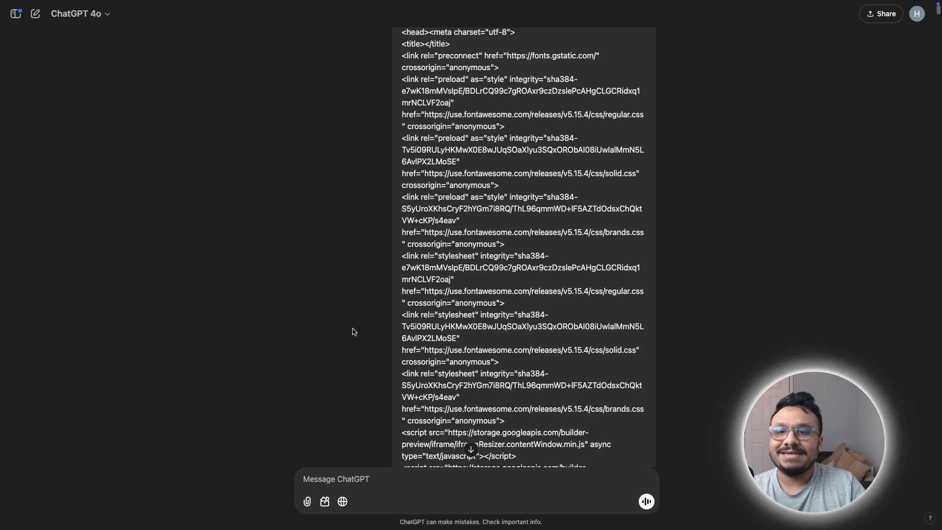
{"action": "scroll", "scroll_direction": "down", "scroll_amount": 3}
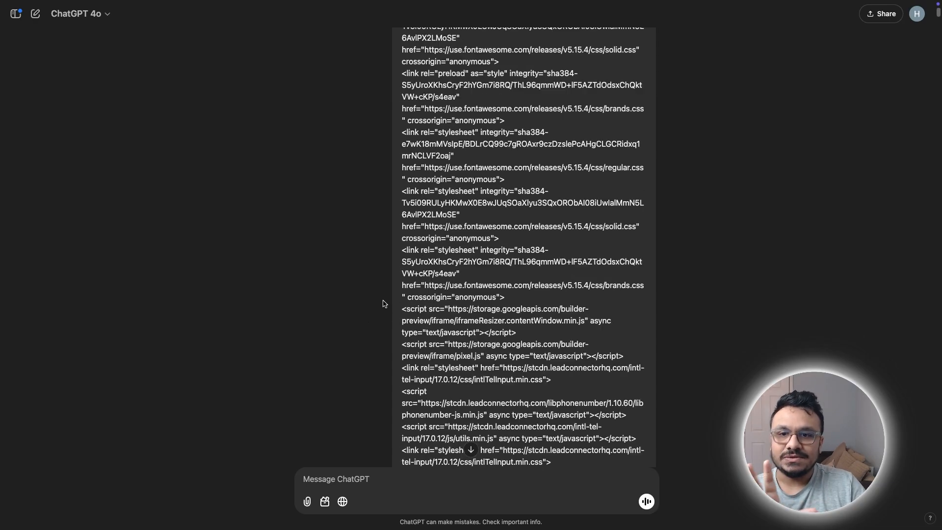
{"action": "scroll", "scroll_direction": "down", "scroll_amount": 3}
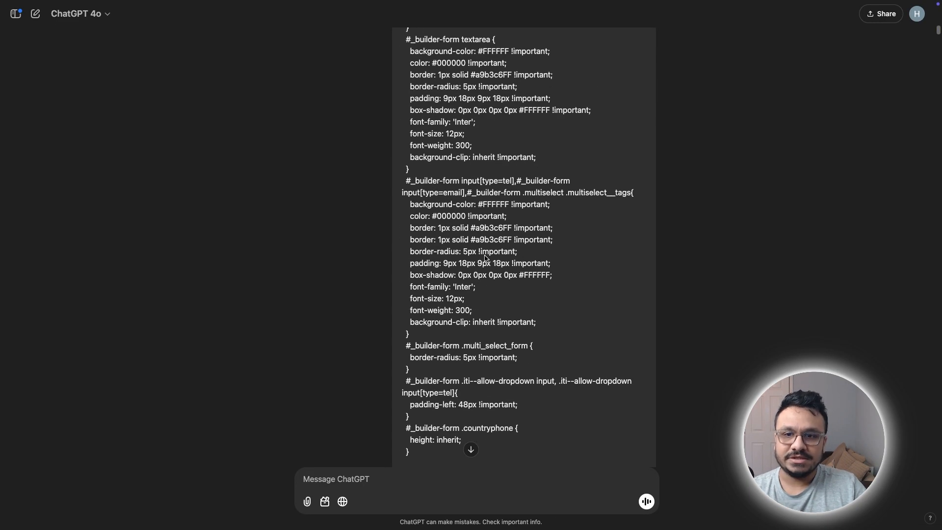
{"action": "scroll", "scroll_direction": "down", "scroll_amount": 3}
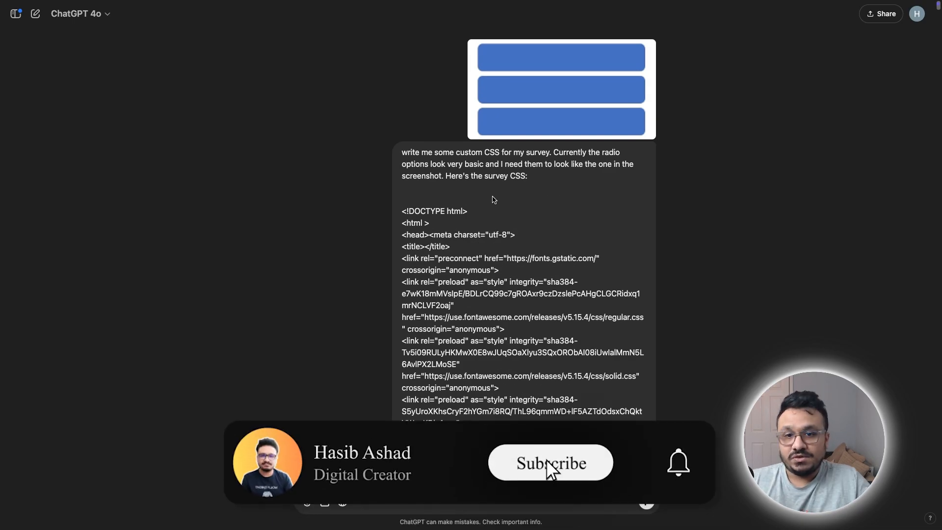
{"action": "left_click", "coordinate": [549, 462]}
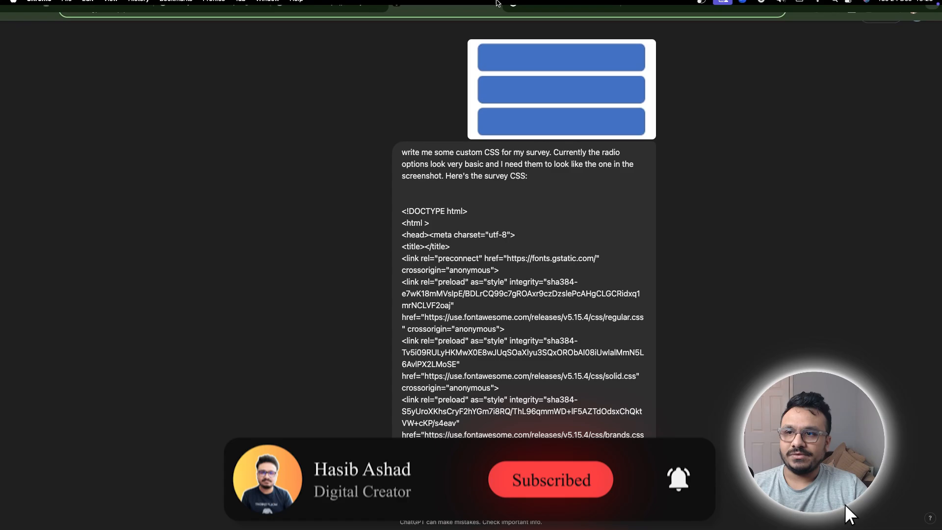